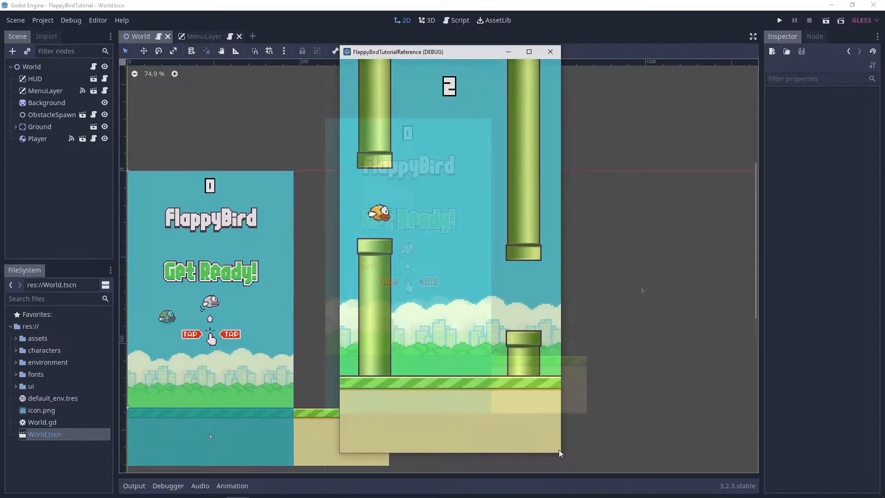
- Close the running Flappy Bird debug game window
click(548, 51)
text(player)
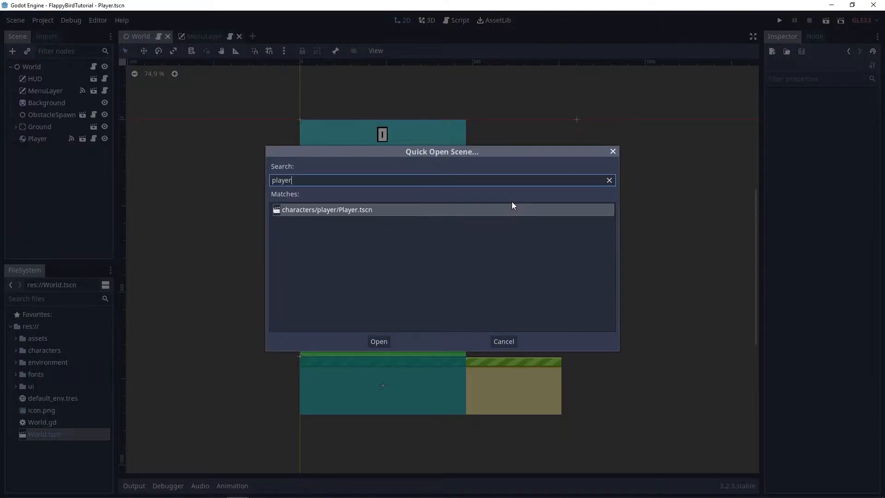
- Open Player.tscn and add AudioStreamPlayer child nodes named Hit and Wing
click(378, 340)
text(a)
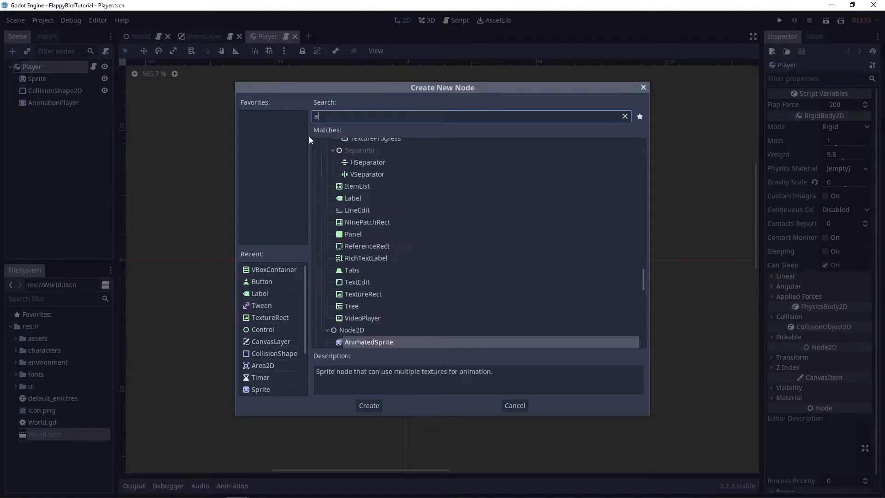
text(udio)
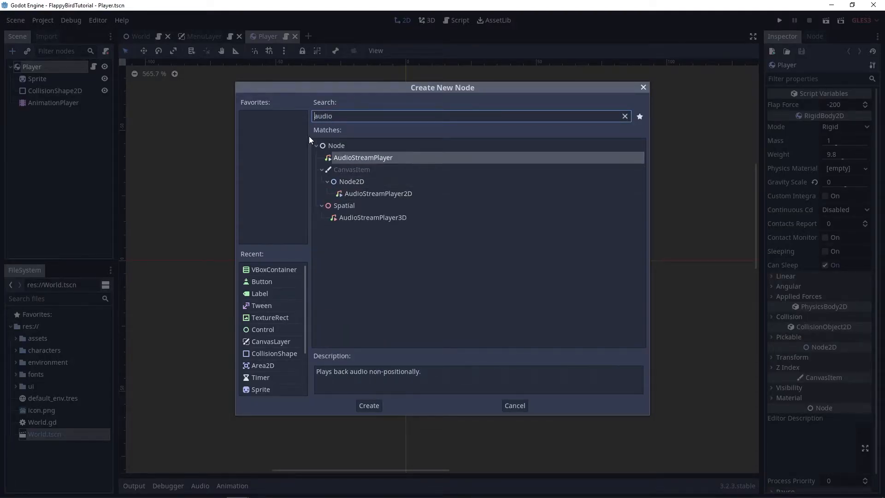
click(369, 405)
text(Wing)
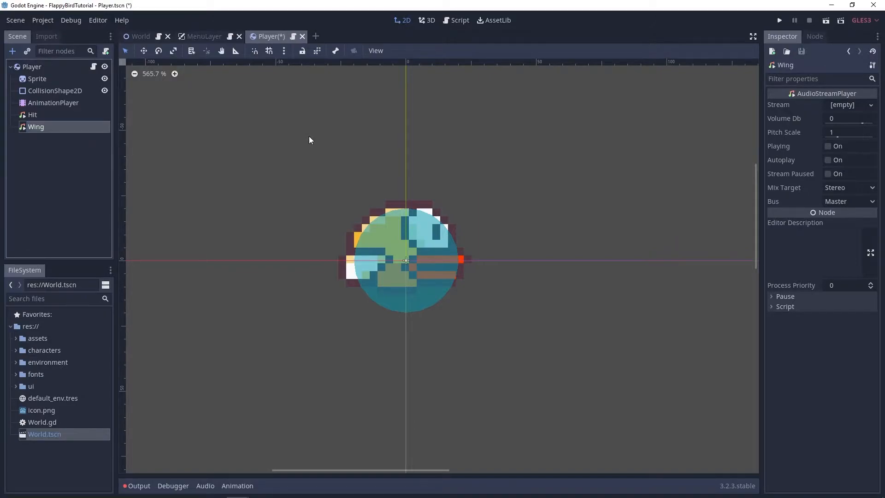
mouse_move(184, 283)
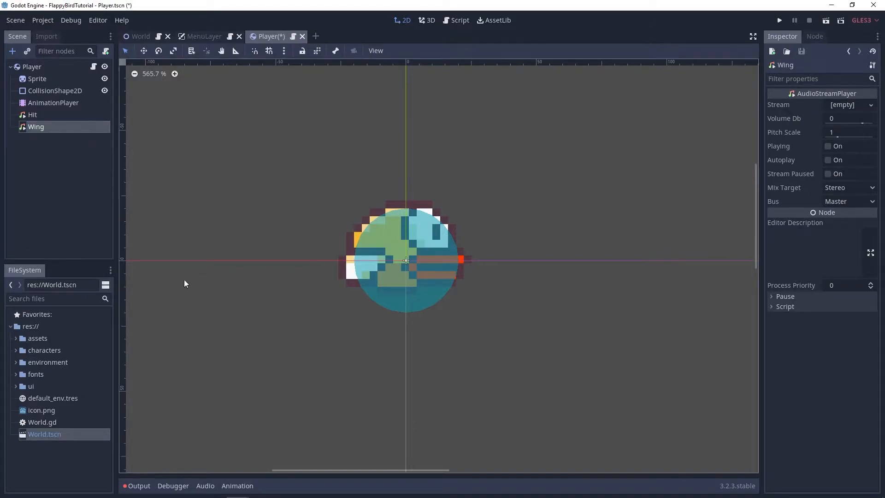
- From assets/audio, set wing.wav as Wing's Stream and hit.wav as Hit's Stream
click(18, 337)
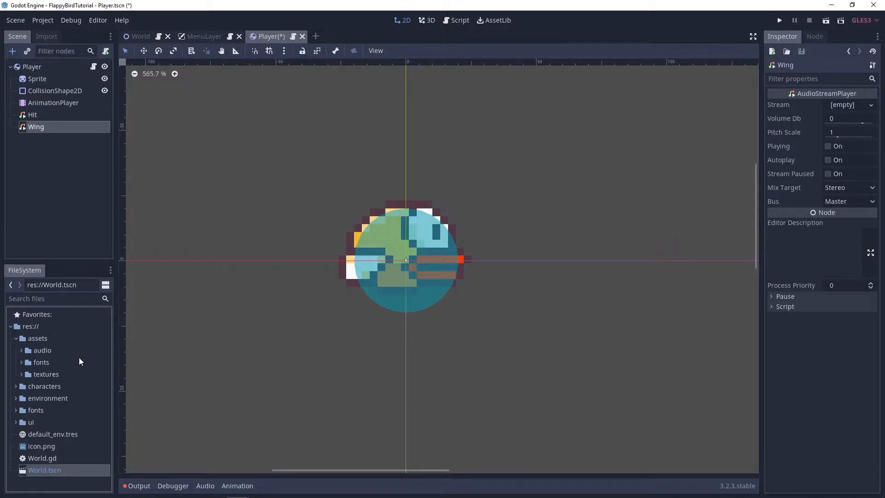
click(21, 350)
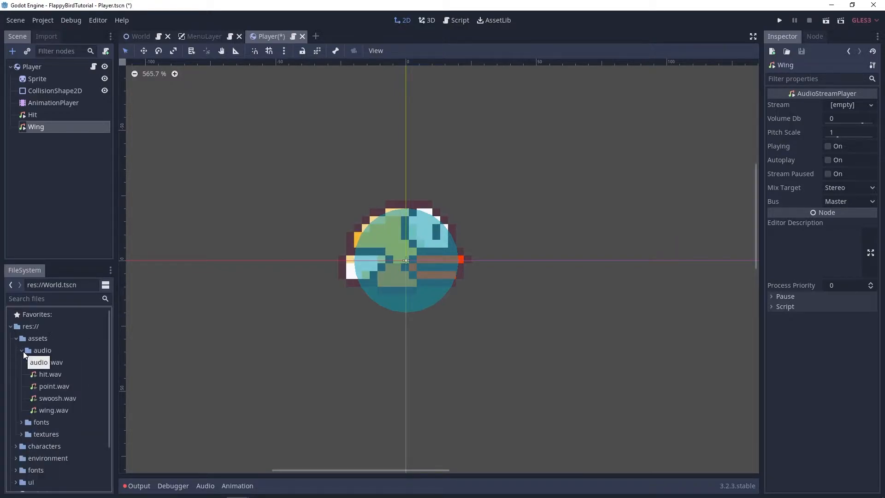
click(53, 410)
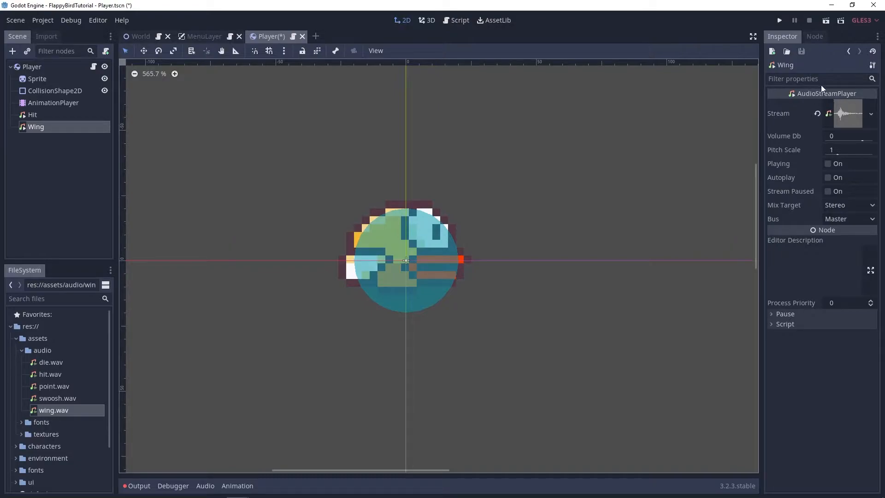
mouse_move(839, 166)
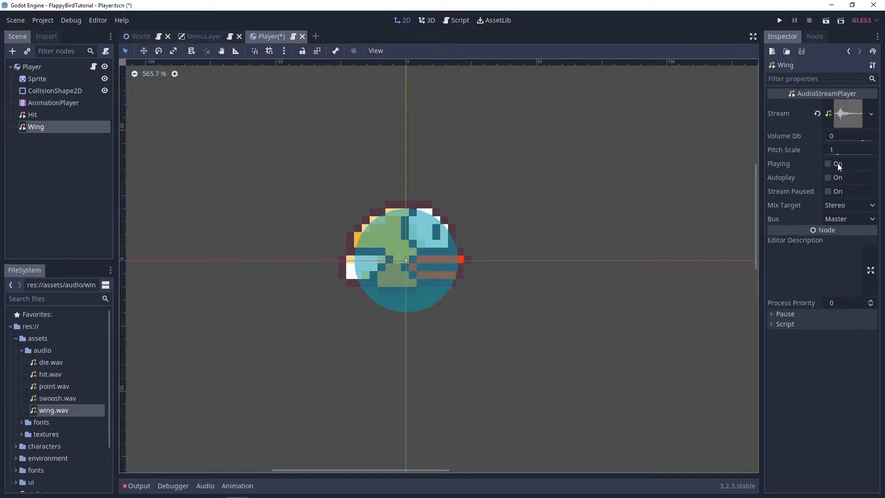
click(827, 164)
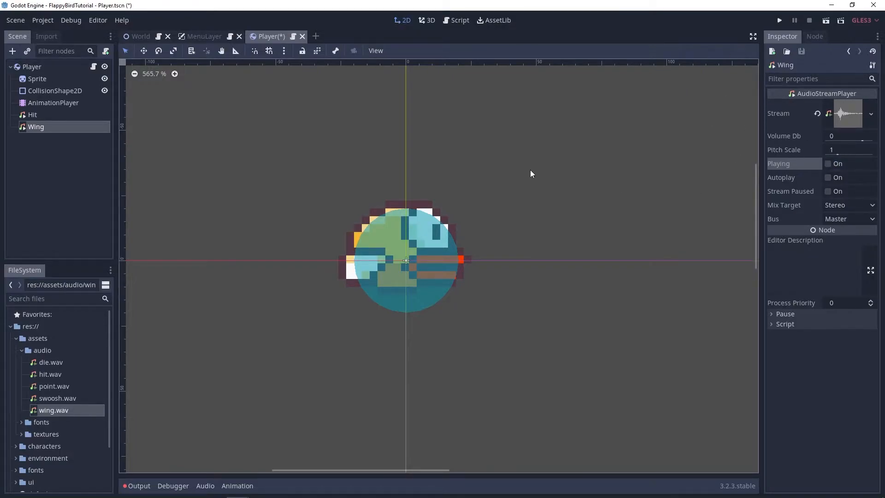
mouse_move(282, 362)
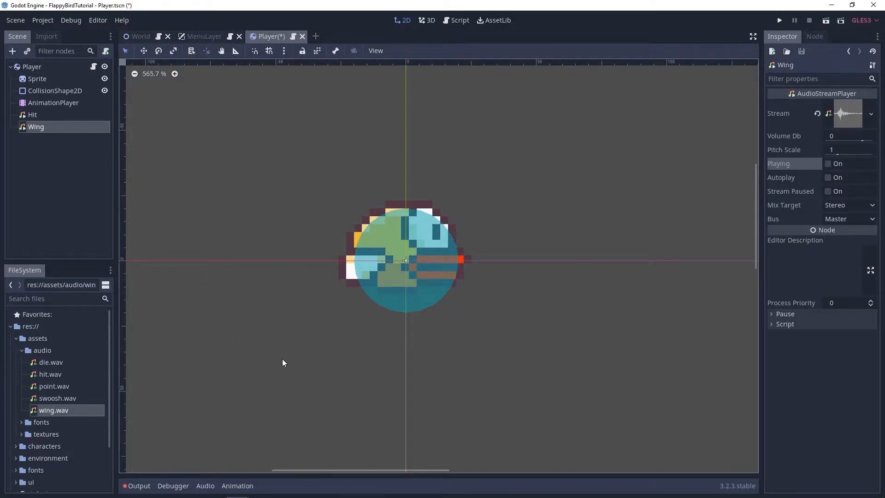
mouse_move(34, 408)
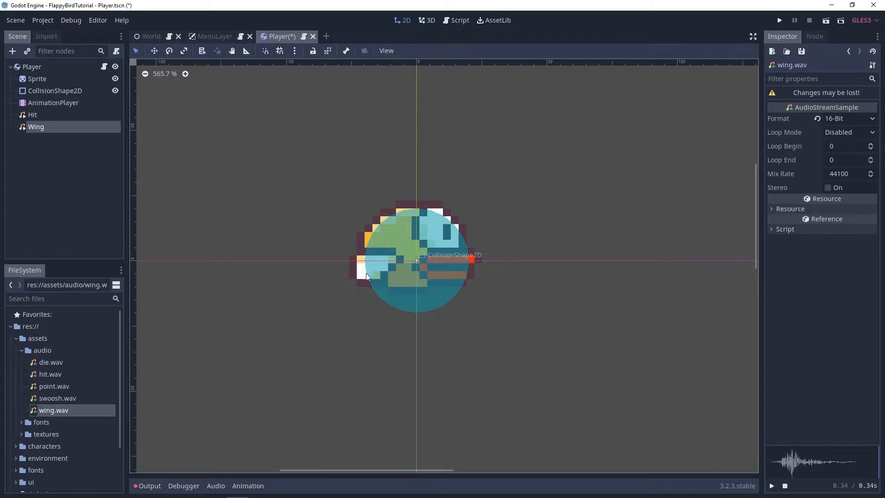
click(32, 115)
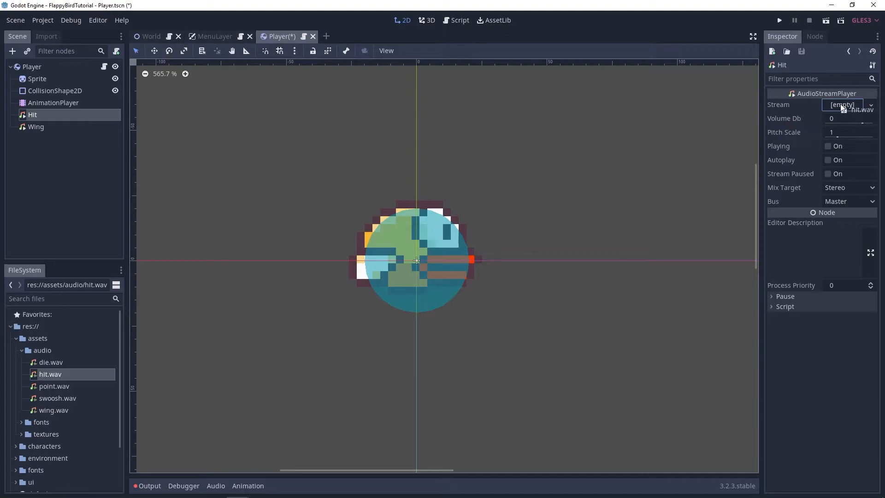
click(850, 109)
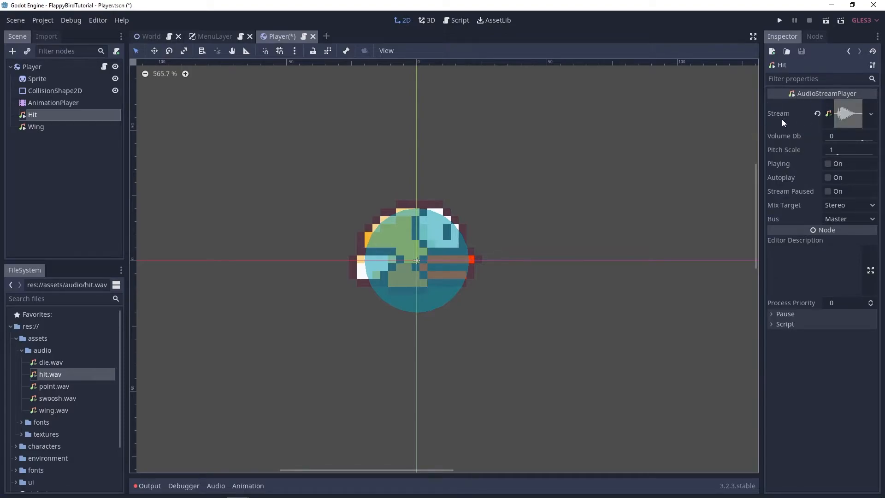
mouse_move(687, 133)
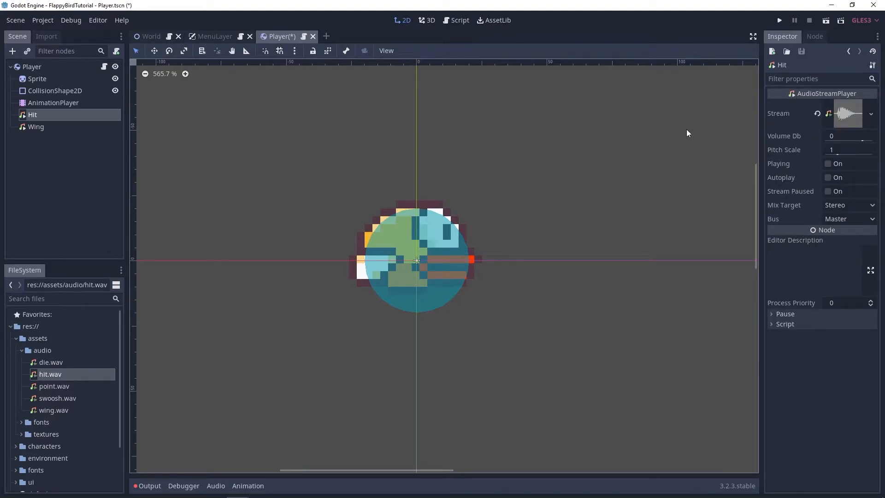
mouse_move(144, 96)
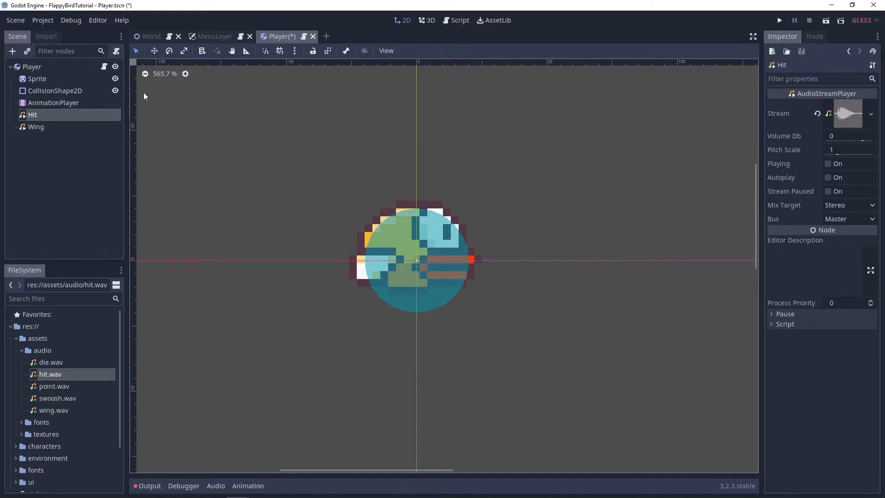
- In Player.gd, add onready vars hit = $Hit and wing = $Wing
click(459, 20)
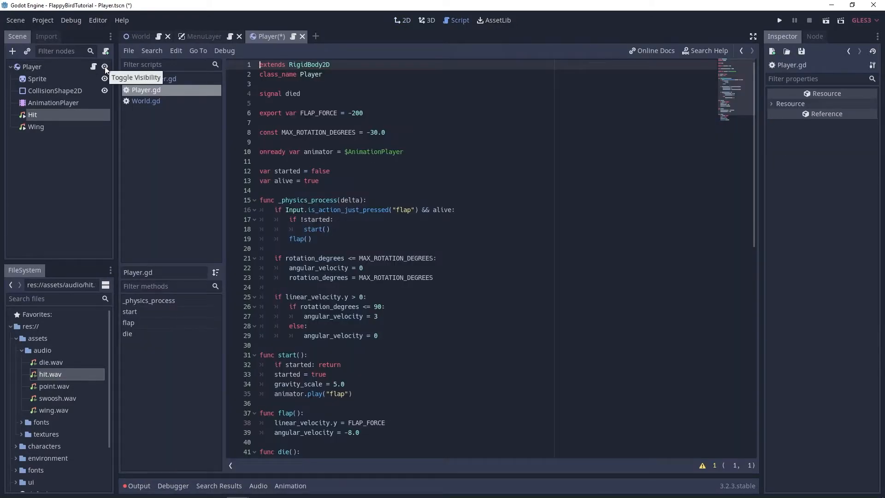
click(282, 103)
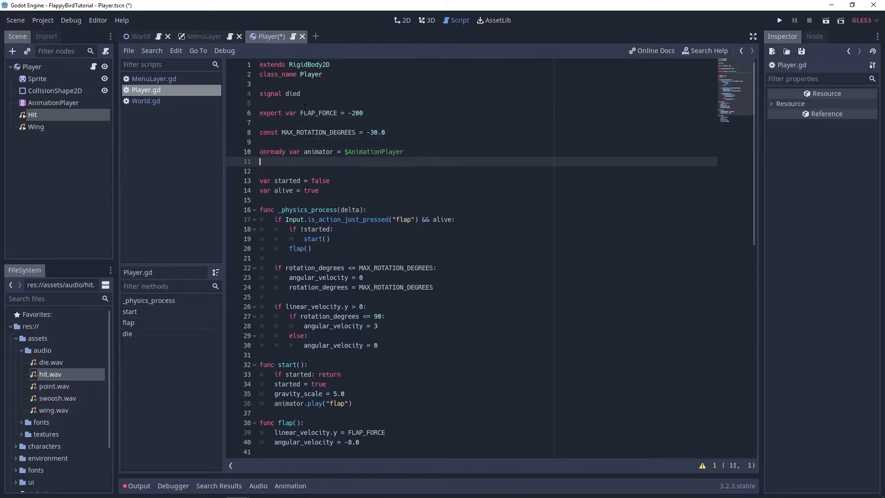
text(onready var)
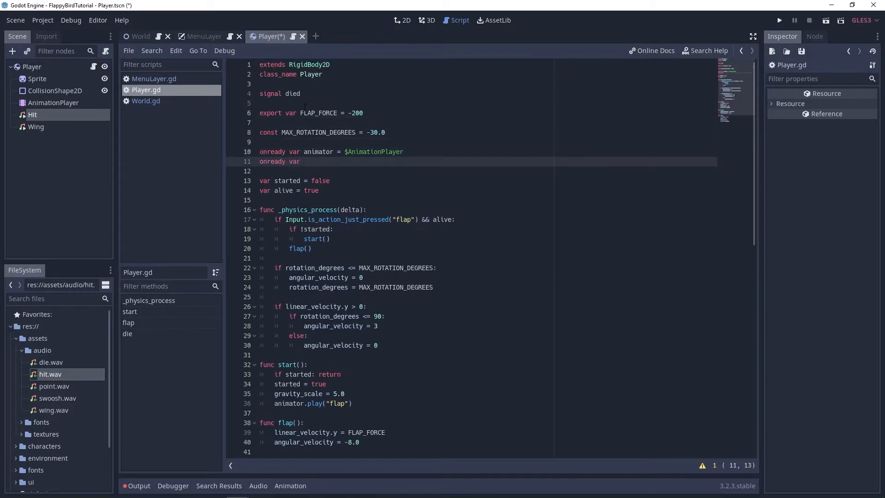
text(hit = $Hit)
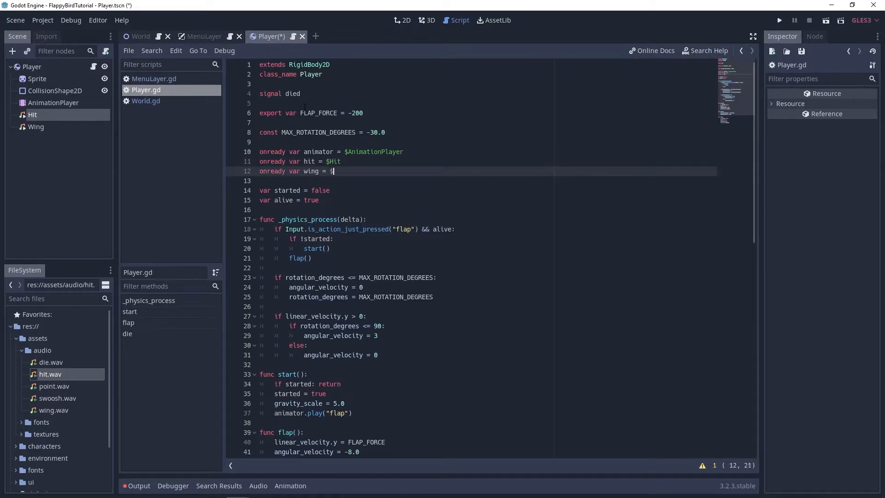
text(Wing)
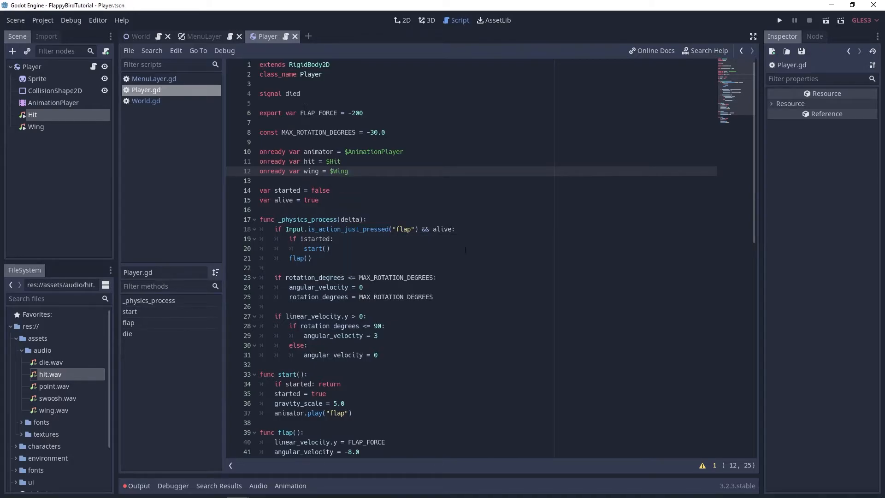
- Call wing.play() in flap() and hit.play() in die()
scroll(down, 3)
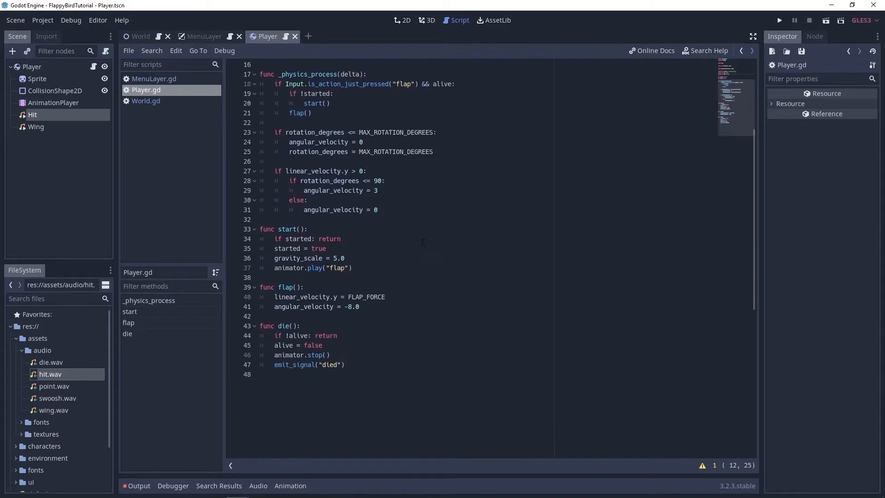
text(wing)
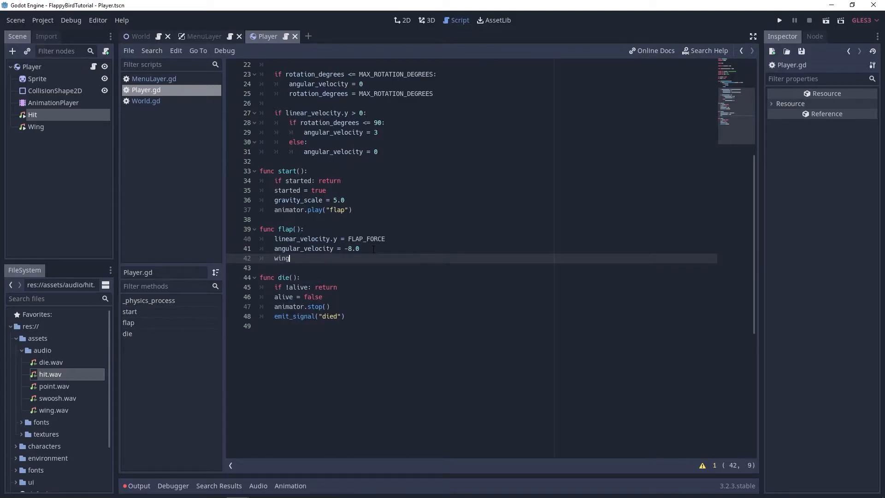
text(.play())
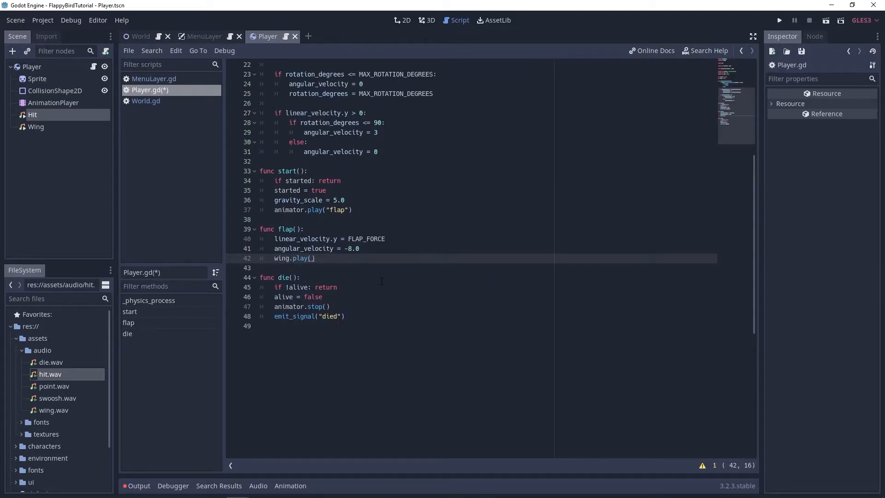
key(Return)
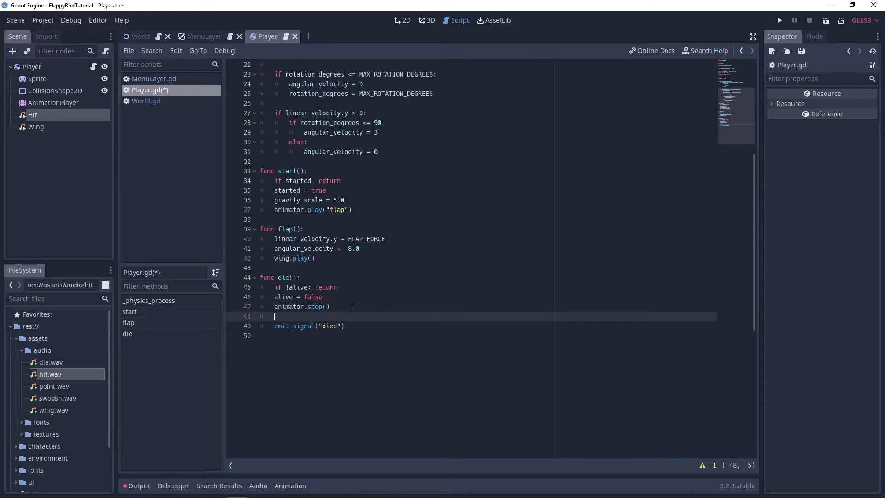
text(hit)
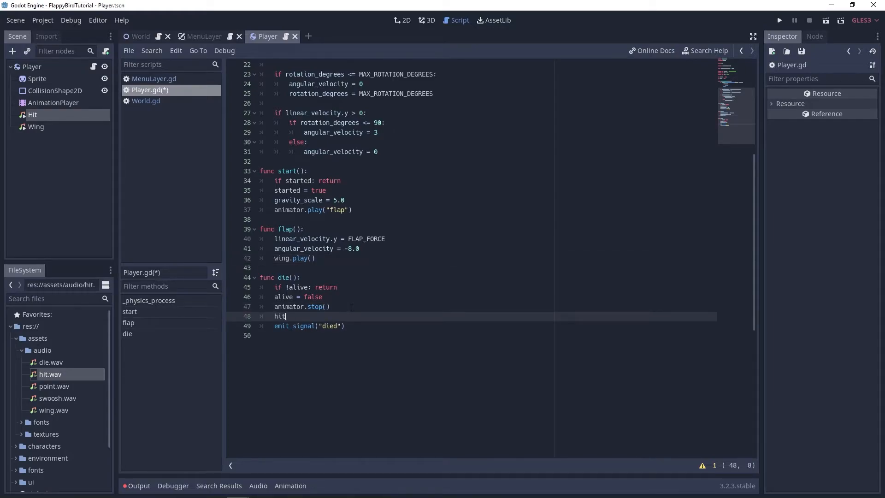
text(.play())
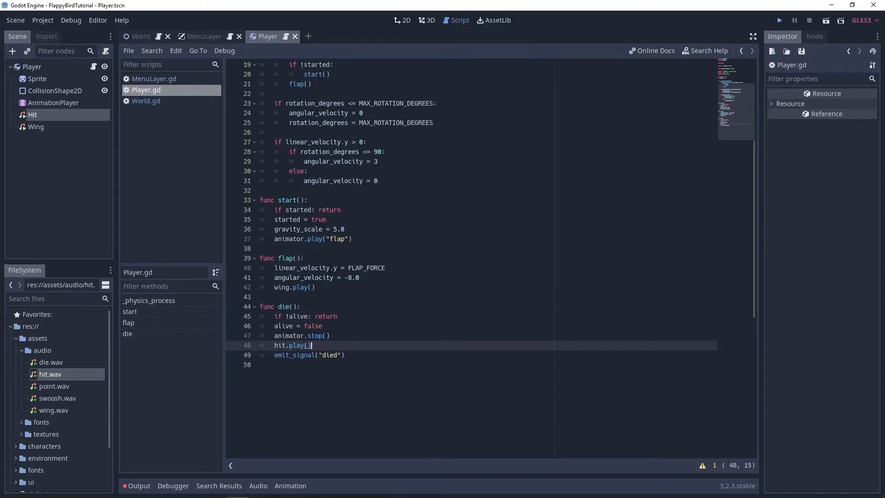
- Run the game to test the flap and hit sounds, then close it
click(778, 19)
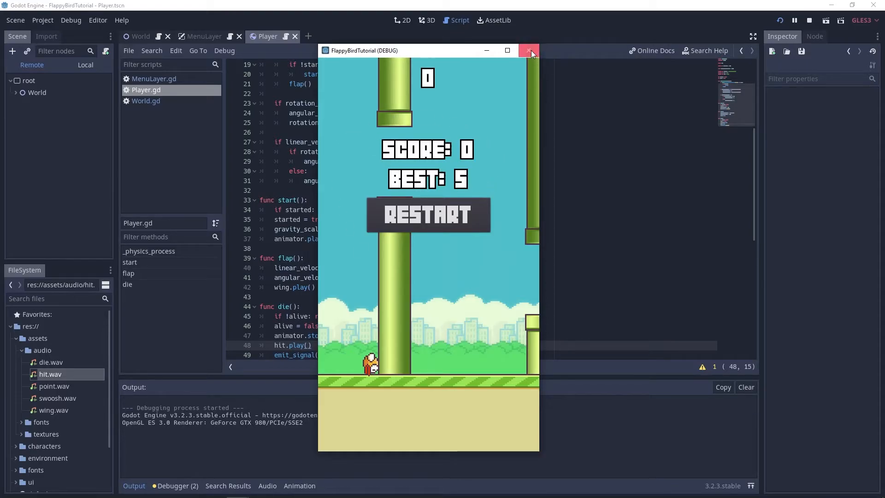
click(529, 51)
text(ob)
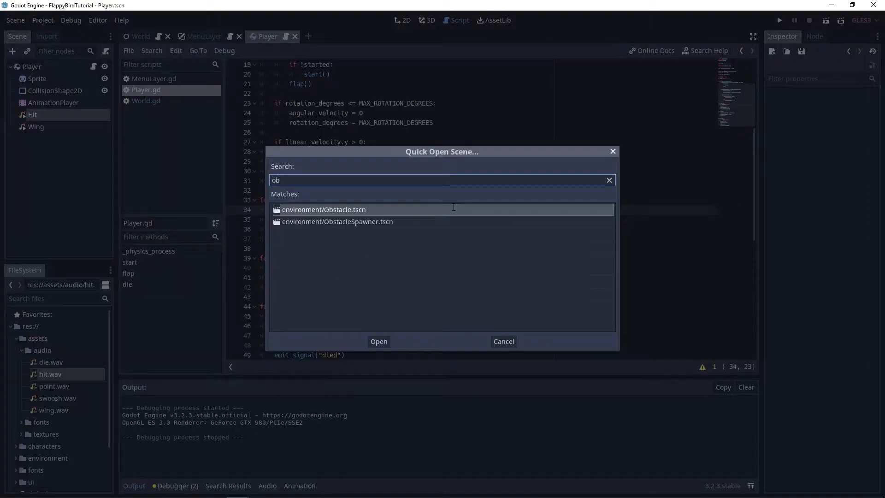
- Open environment/Obstacle.tscn from the 'ob' search and select the Obstacle root node
click(378, 341)
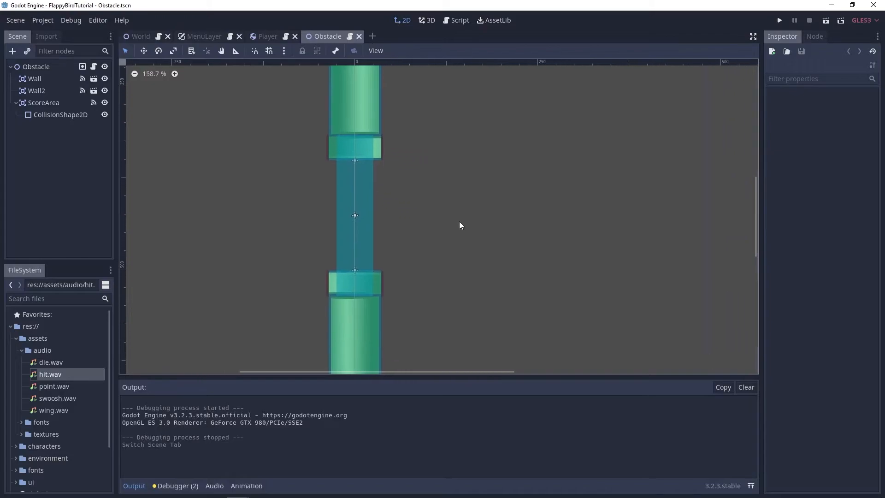
scroll(down, 3)
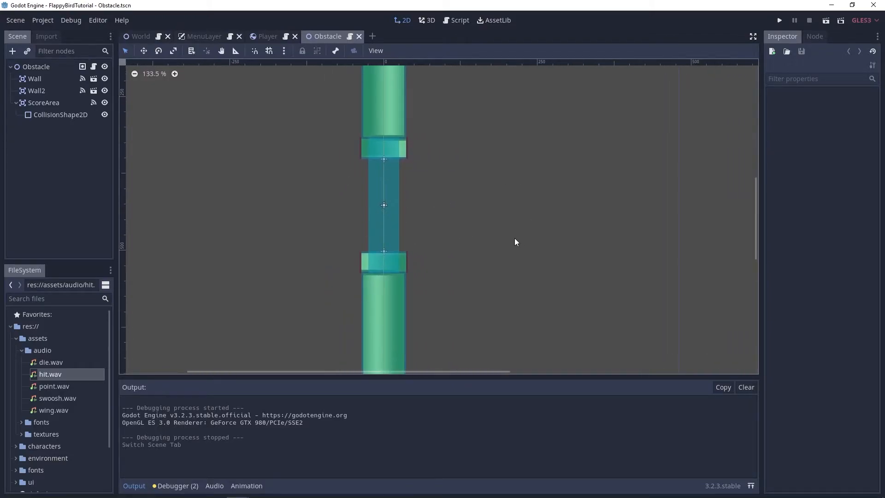
mouse_move(405, 248)
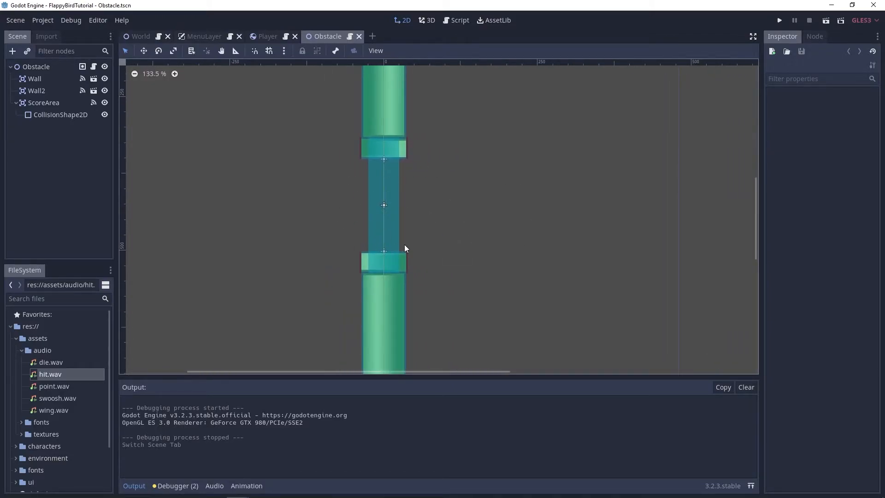
mouse_move(395, 214)
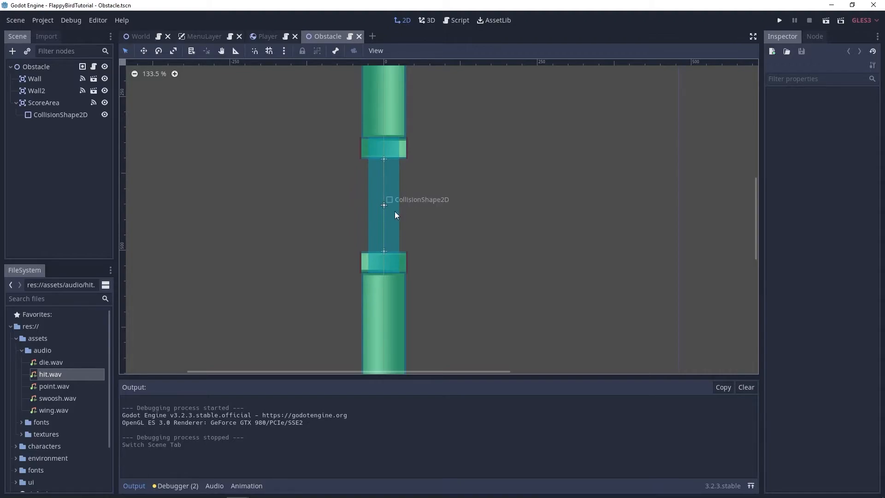
click(36, 67)
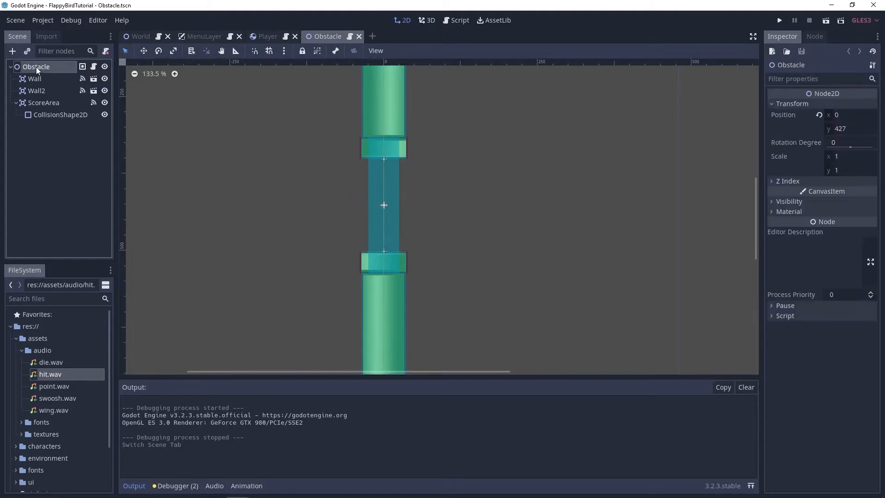
- Add an AudioStreamPlayer child to Obstacle, rename it Point, and assign point.wav
click(12, 51)
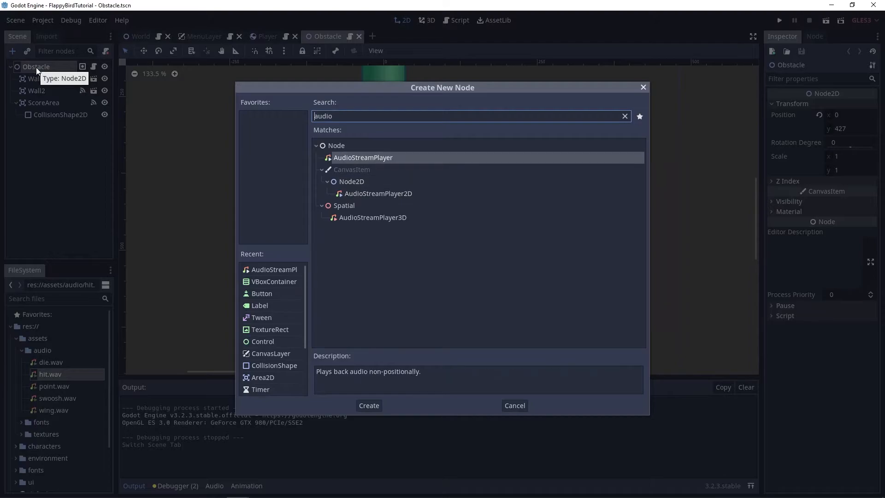
click(368, 405)
text(Sco)
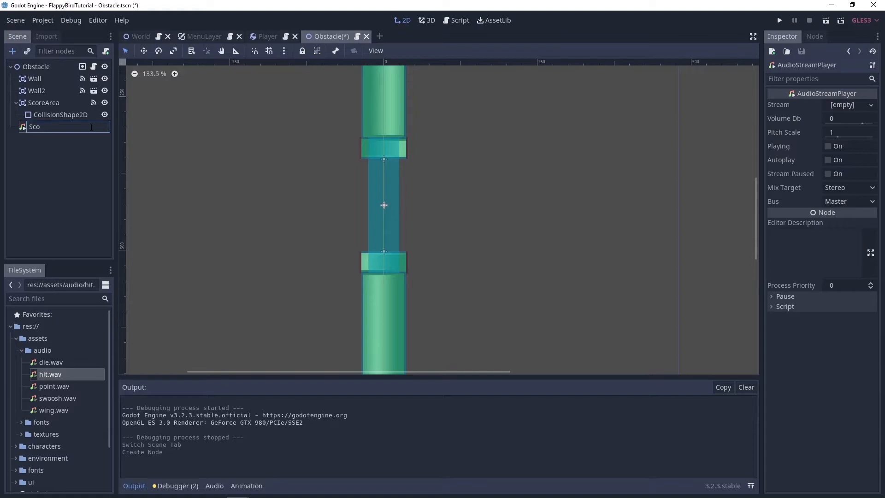
text(Po)
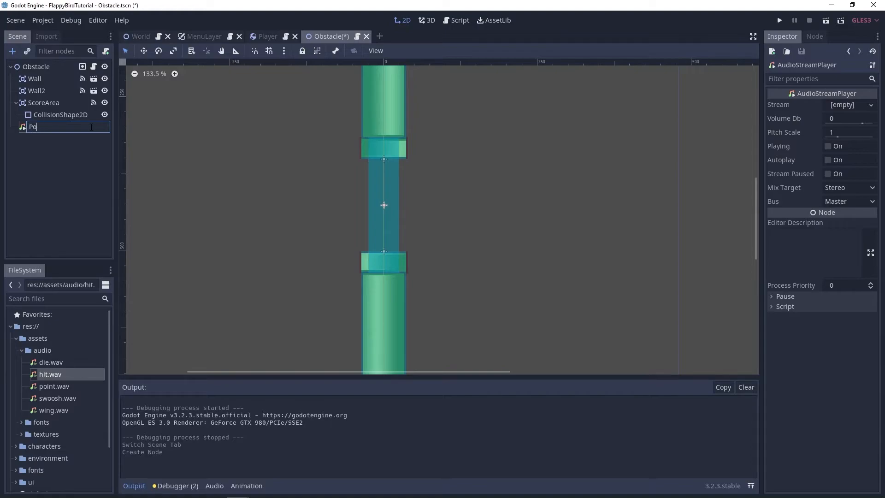
key(Return)
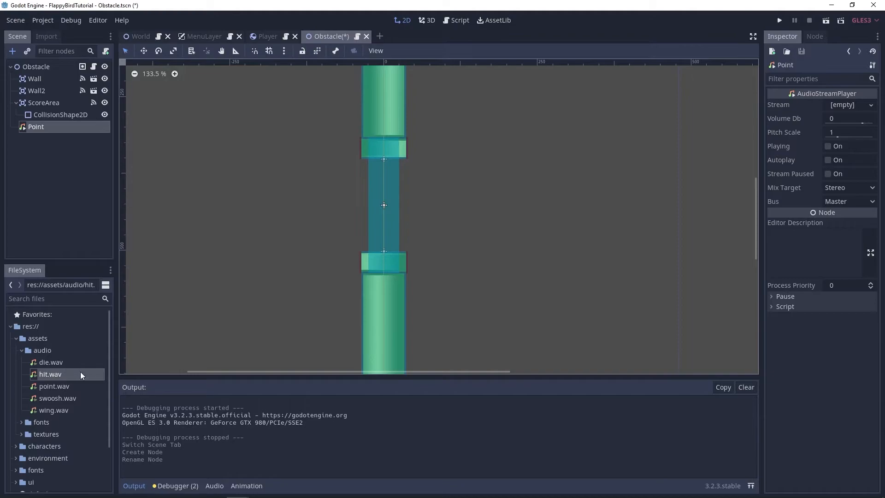
mouse_move(62, 388)
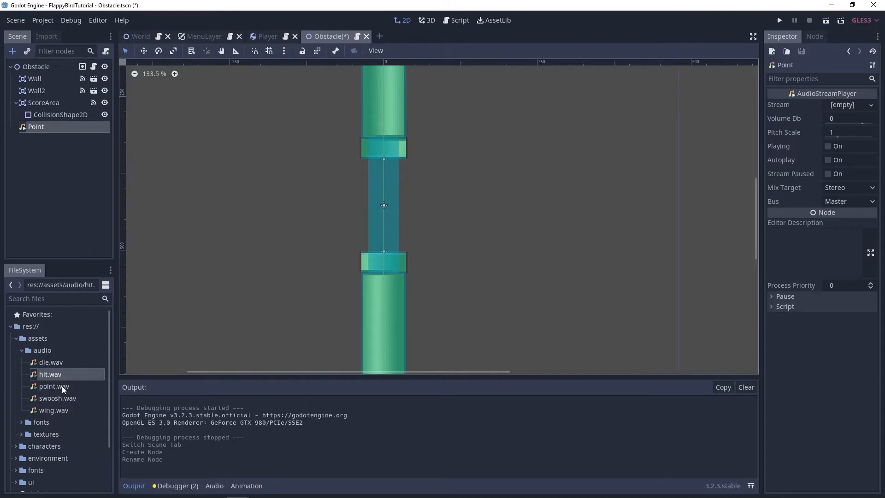
mouse_move(49, 420)
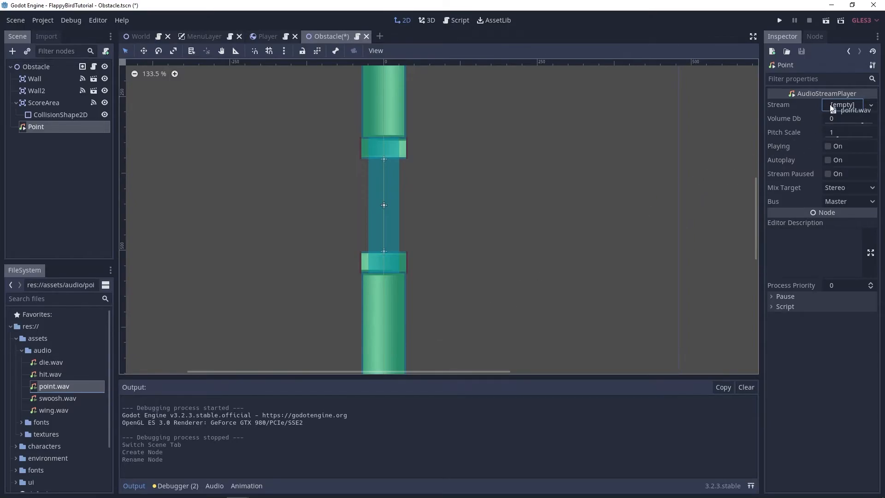
click(854, 110)
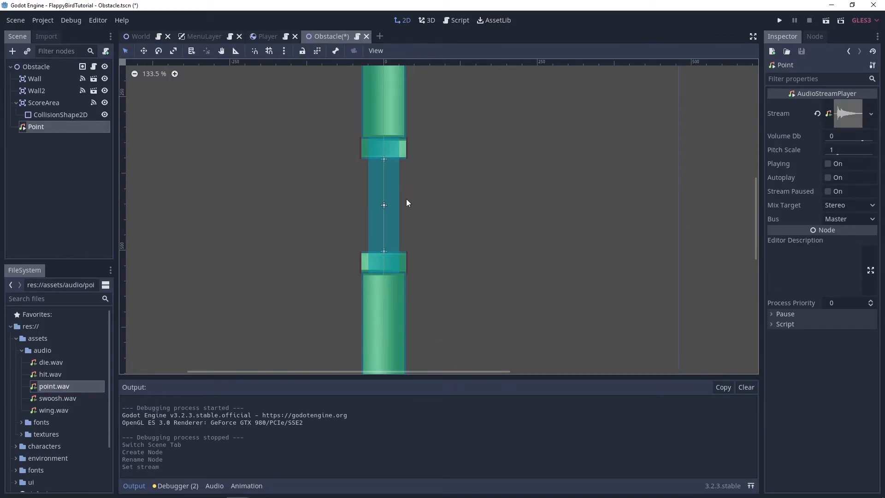
- Add onready var point = $Point and point.play() on score exit, then run the game
click(459, 20)
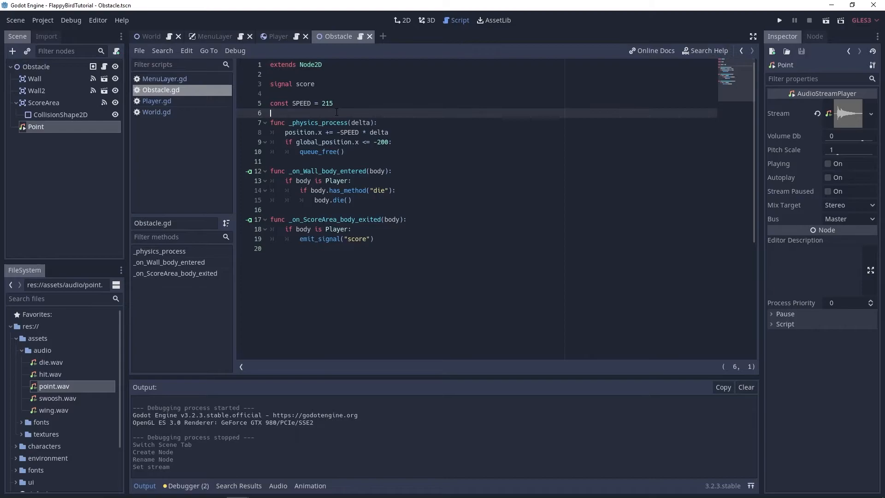
text(onready var point = $)
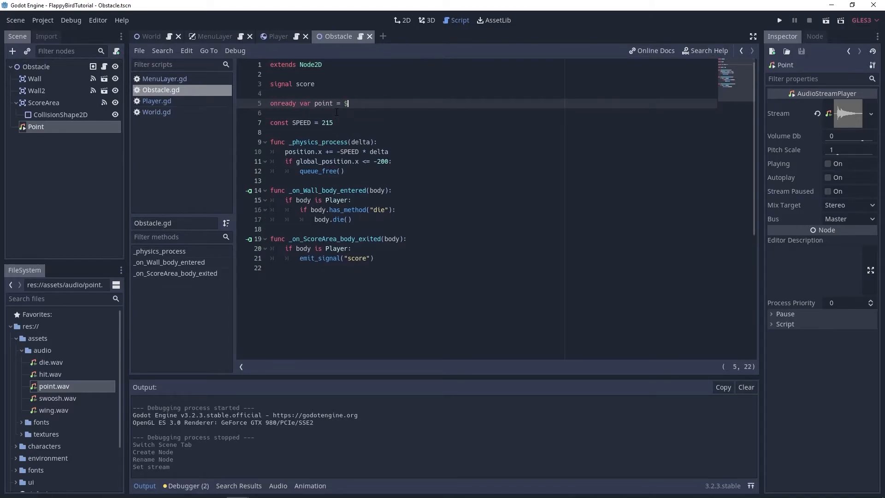
text(Point)
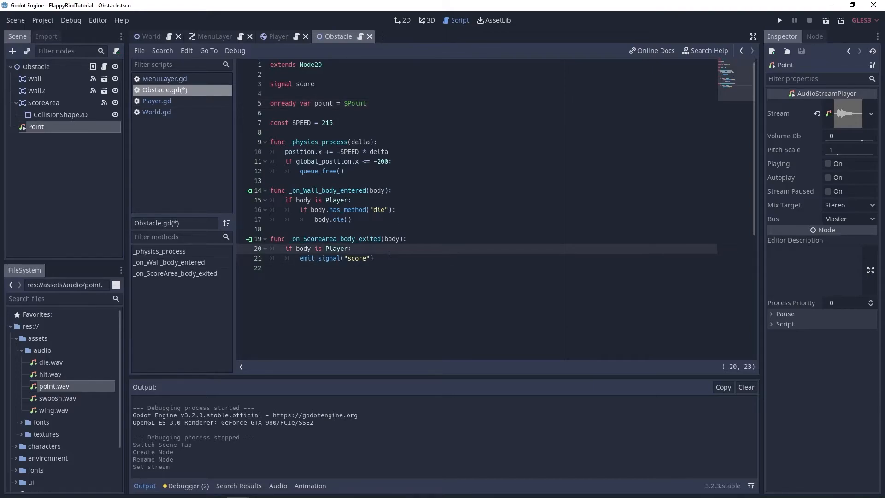
text(point.play()
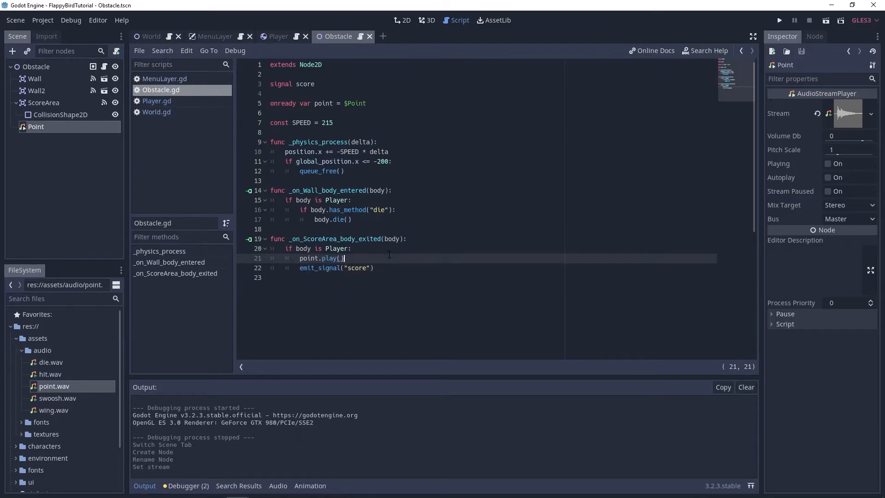
click(778, 19)
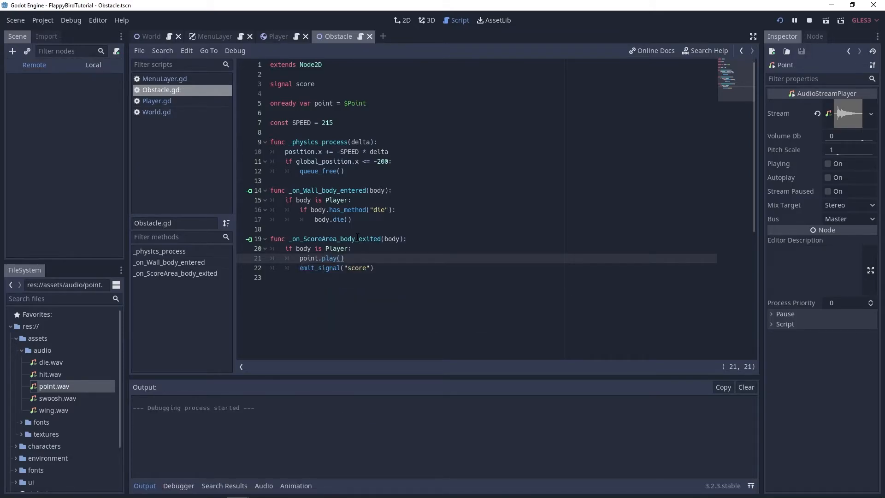
- Make the bird flap to start playing the test run
click(779, 20)
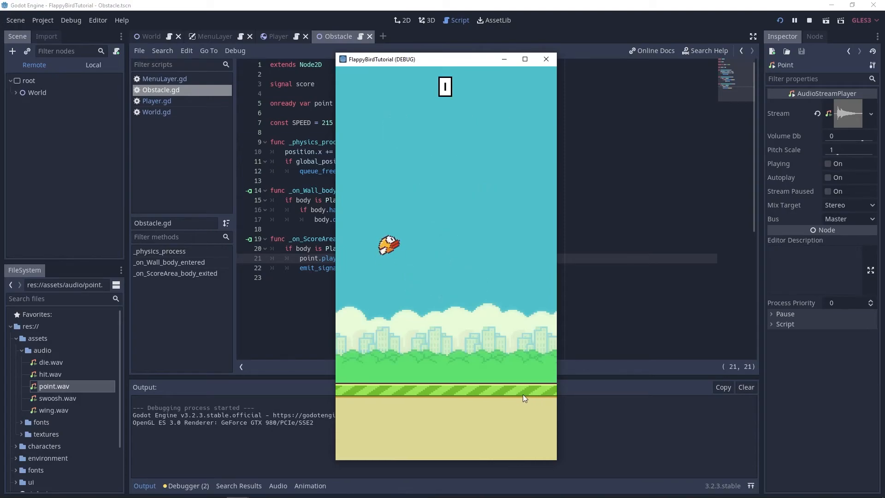
mouse_move(540, 440)
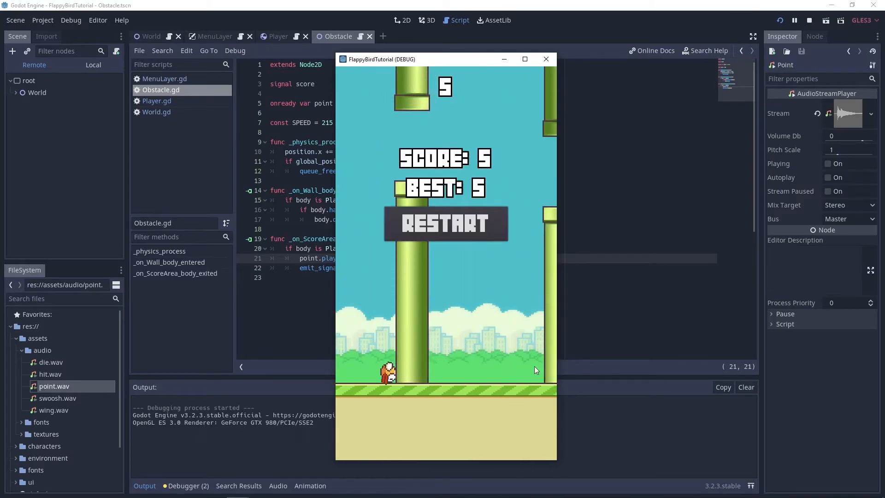
mouse_move(603, 317)
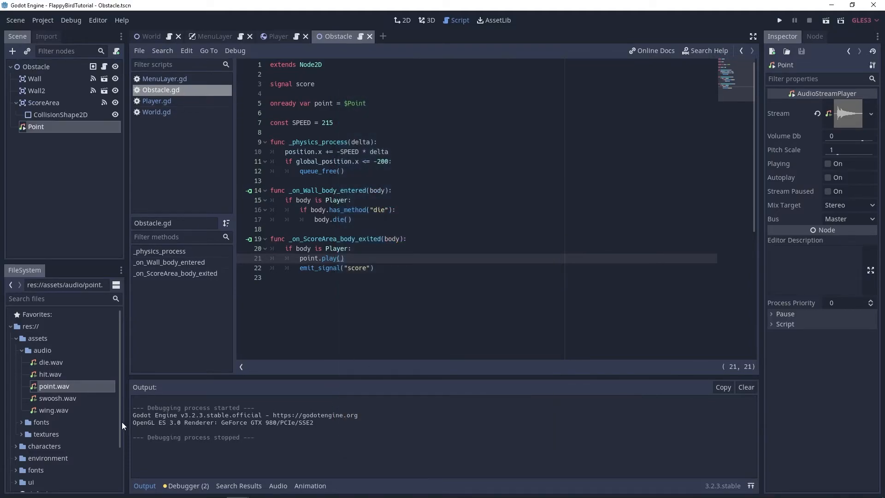
mouse_move(43, 414)
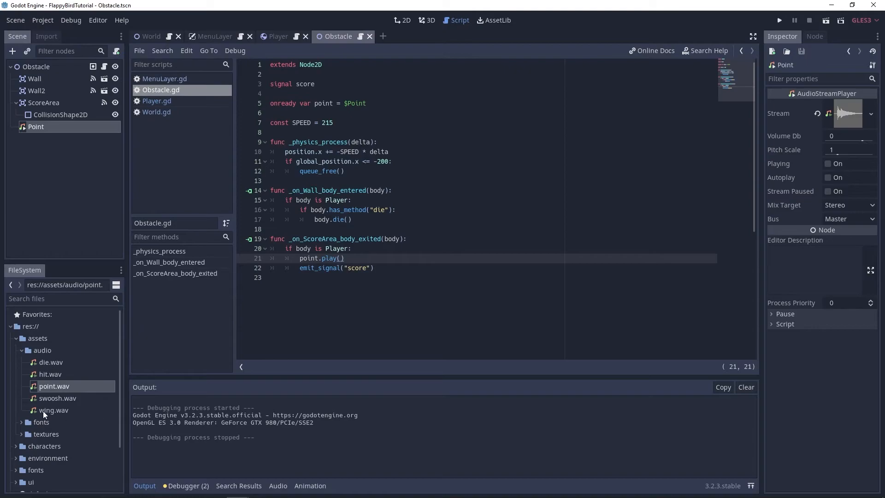
mouse_move(102, 367)
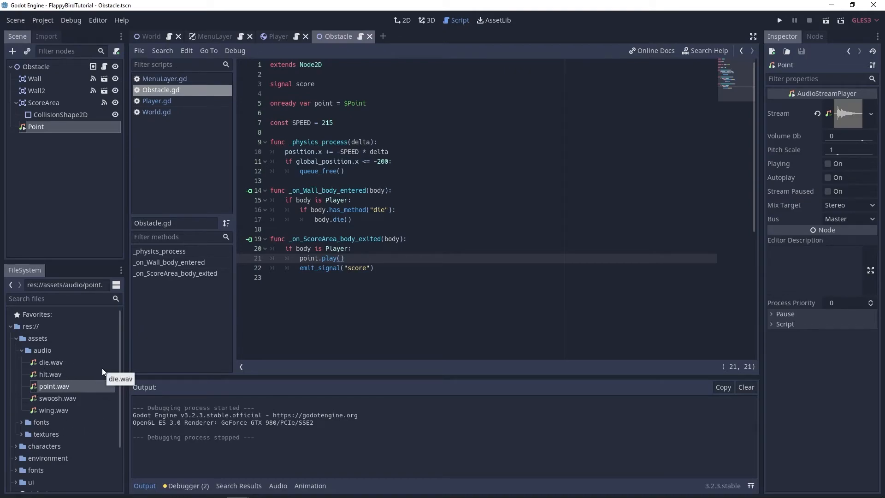
mouse_move(155, 323)
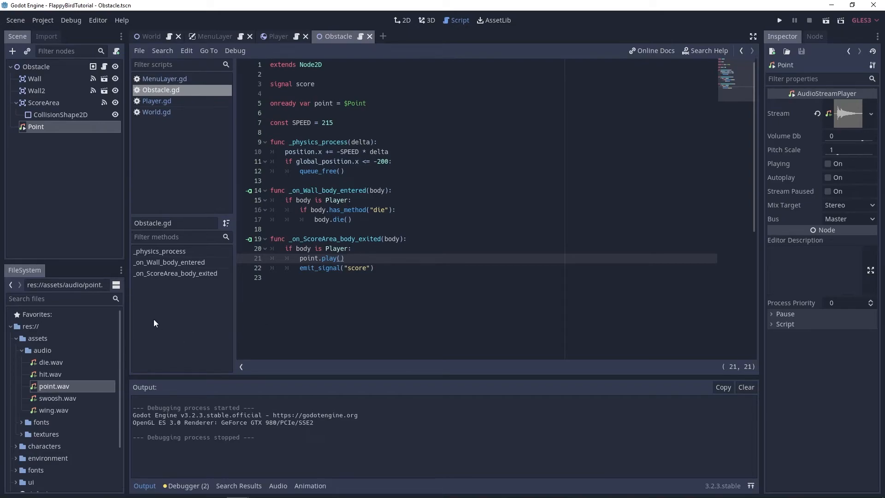
mouse_move(89, 373)
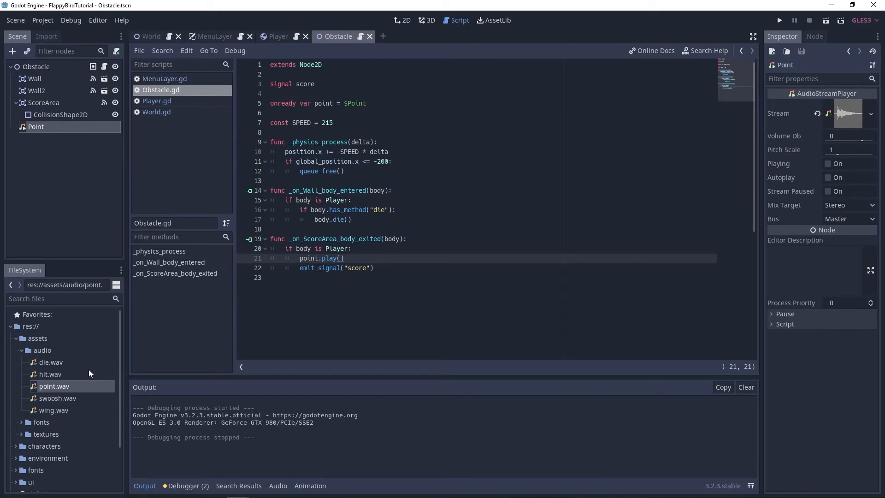
mouse_move(54, 386)
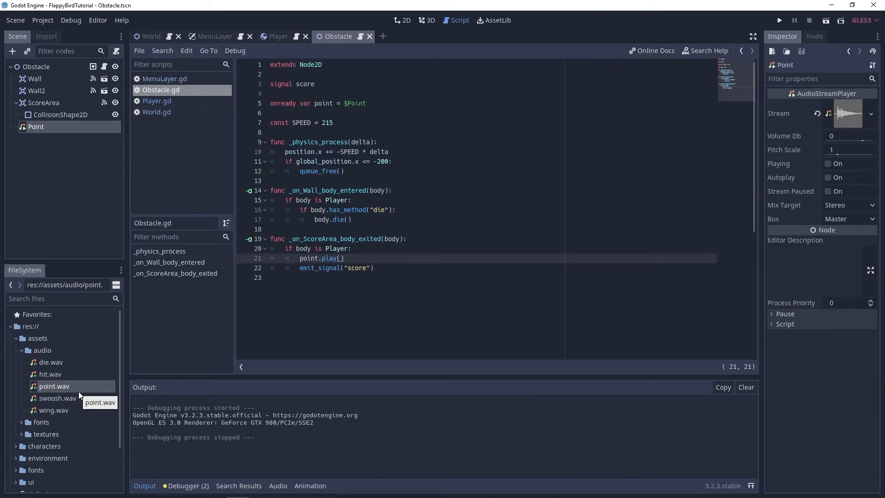
mouse_move(72, 386)
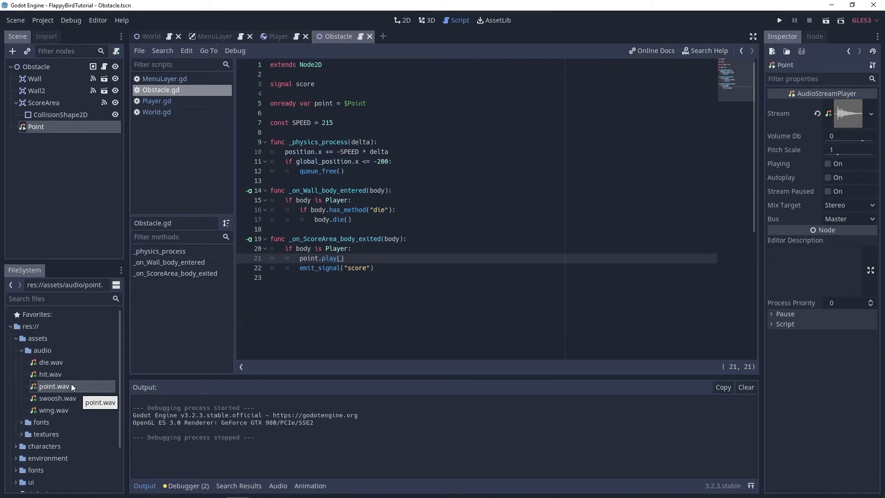
mouse_move(428, 200)
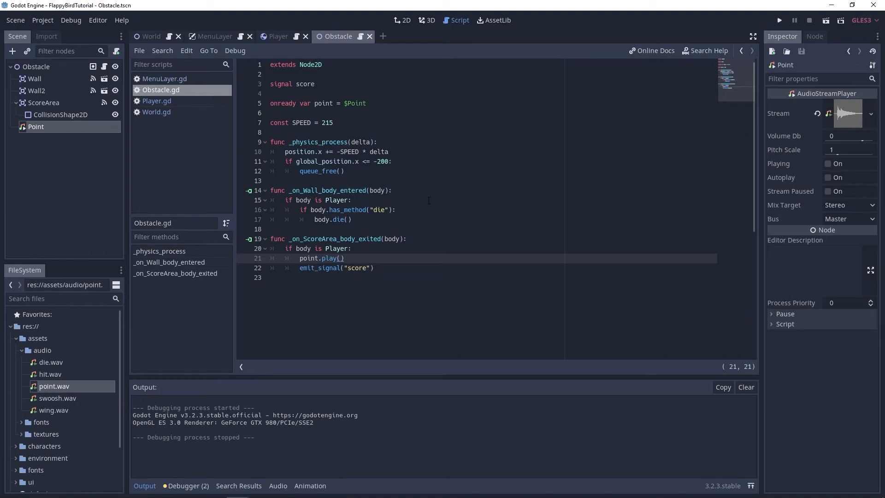